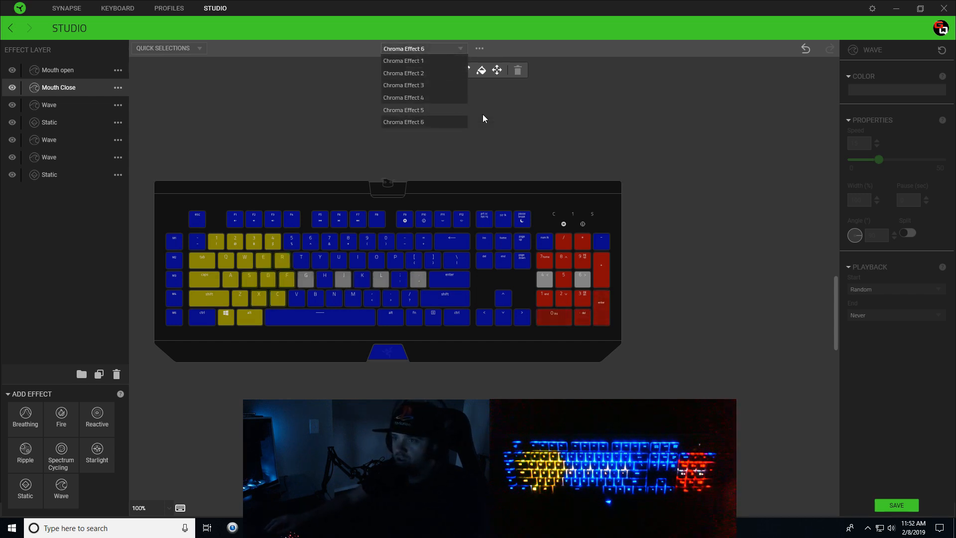
Add a new blank effect, Chroma Effect 7, from the effect options menu.
{"action": "left_click", "coordinate": [479, 48]}
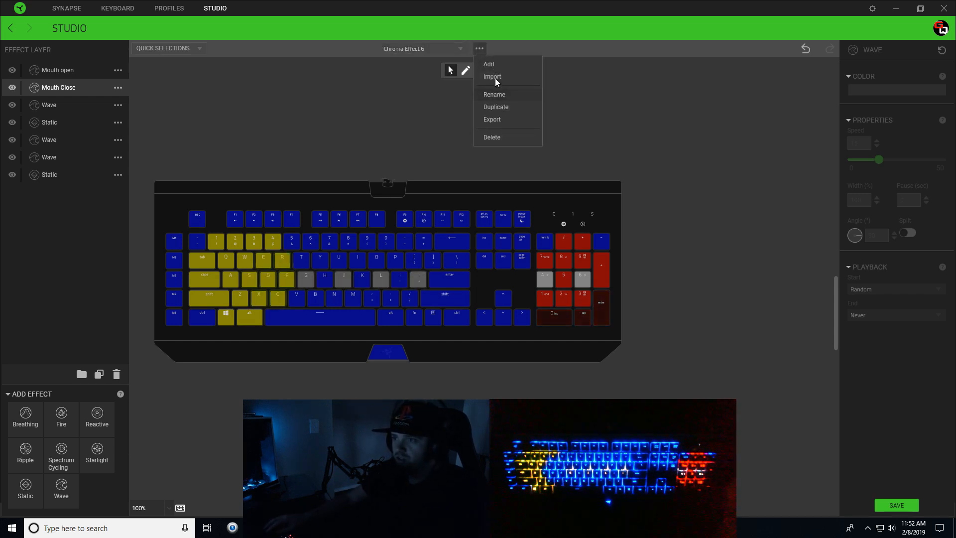
{"action": "left_click", "coordinate": [488, 63]}
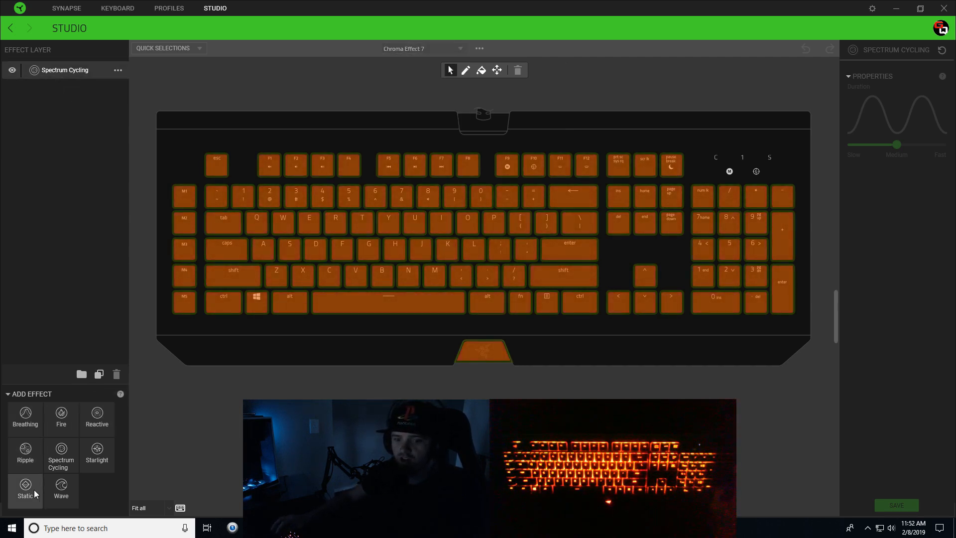
Add a blue Static layer over the whole keyboard and delete the Spectrum Cycling layer.
{"action": "left_click", "coordinate": [25, 488]}
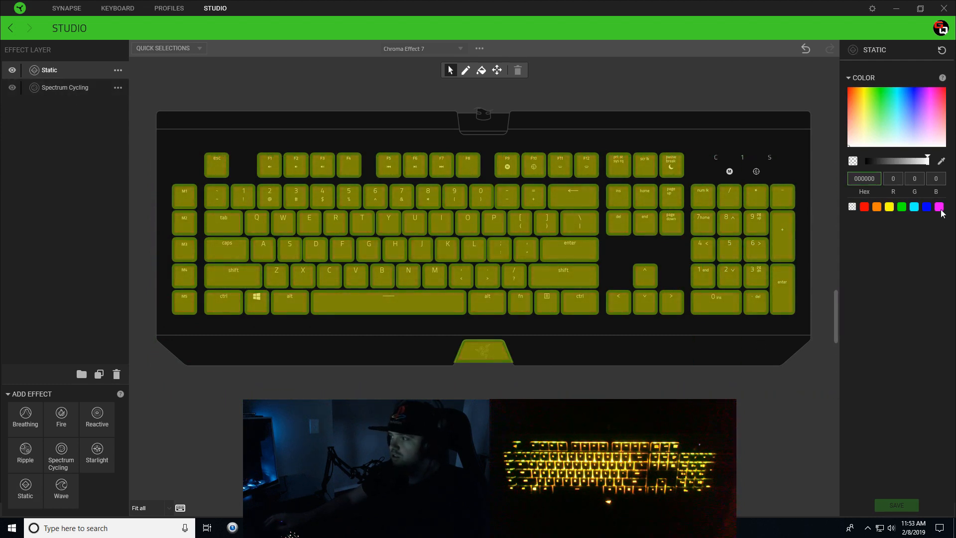
{"action": "left_click", "coordinate": [926, 208]}
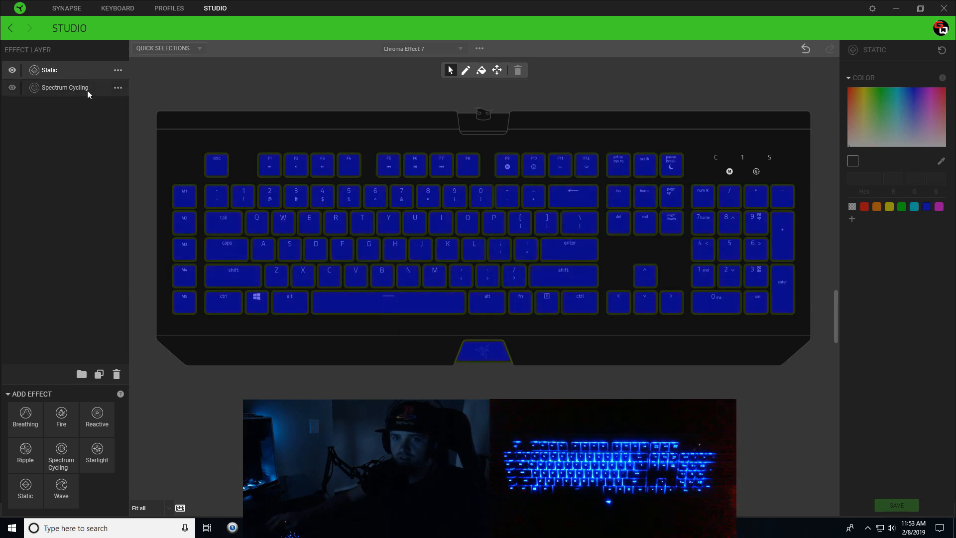
{"action": "left_click", "coordinate": [115, 373]}
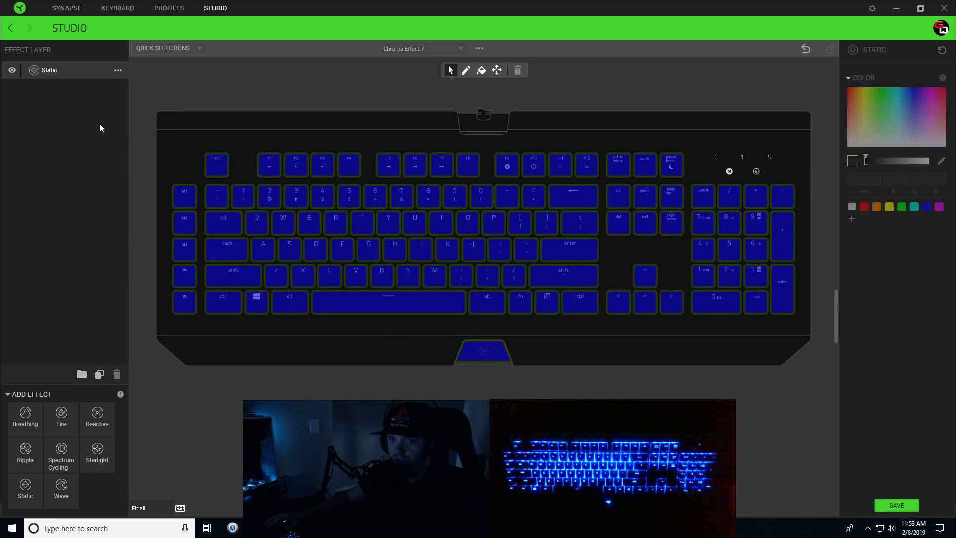
{"action": "mouse_move", "coordinate": [169, 421]}
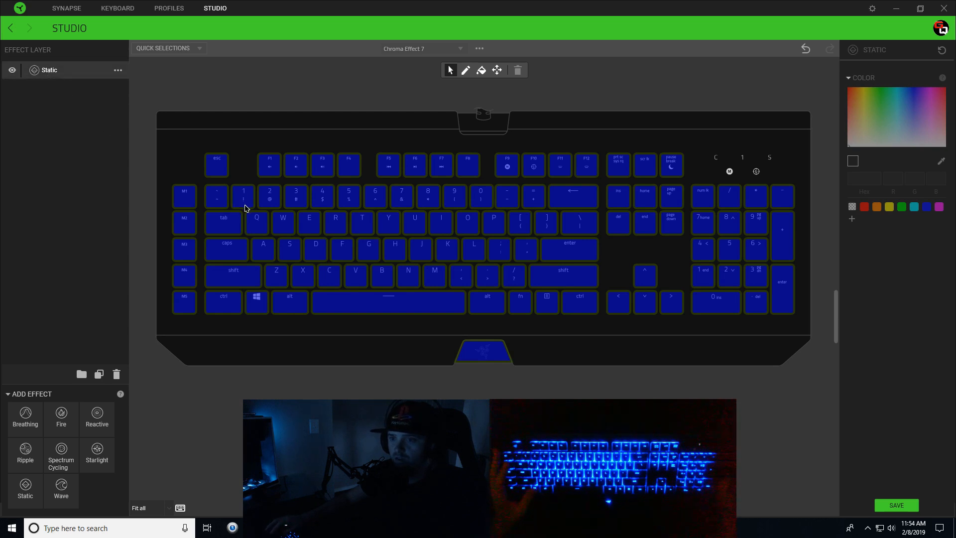
{"action": "mouse_move", "coordinate": [245, 186]}
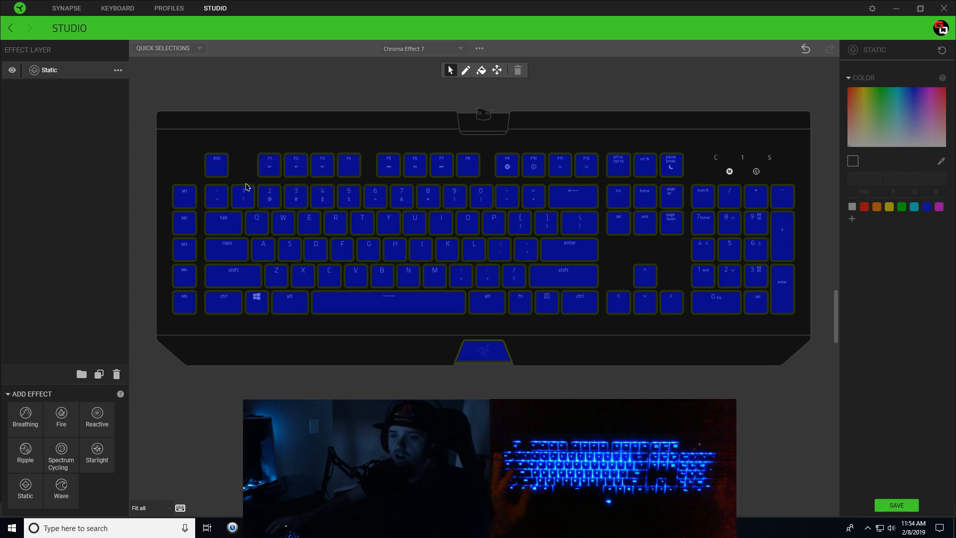
{"action": "mouse_move", "coordinate": [271, 173]}
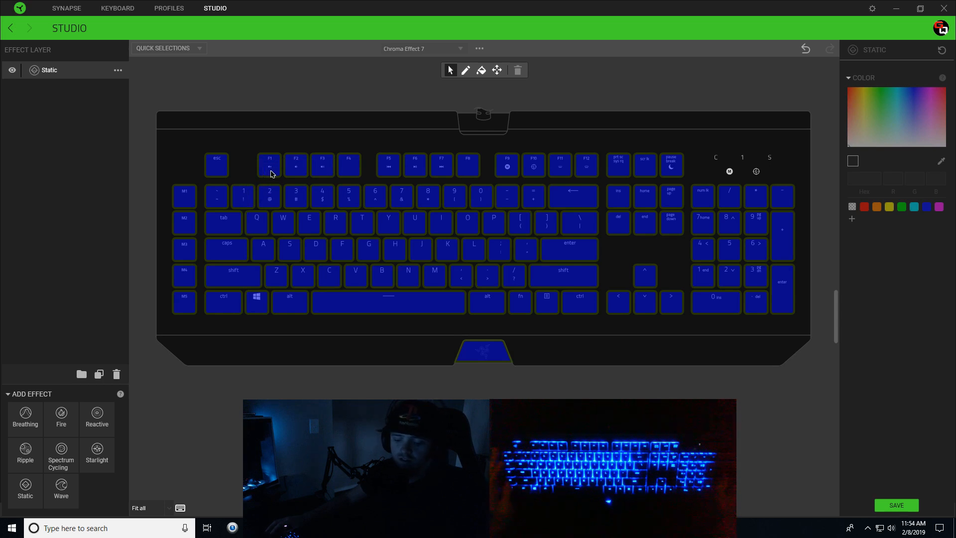
{"action": "mouse_move", "coordinate": [241, 196]}
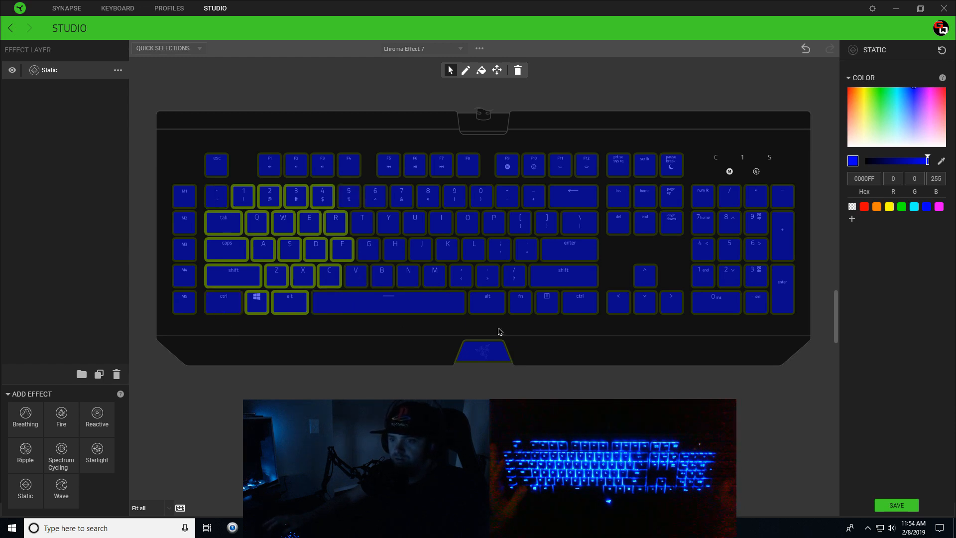
{"action": "mouse_move", "coordinate": [518, 307]}
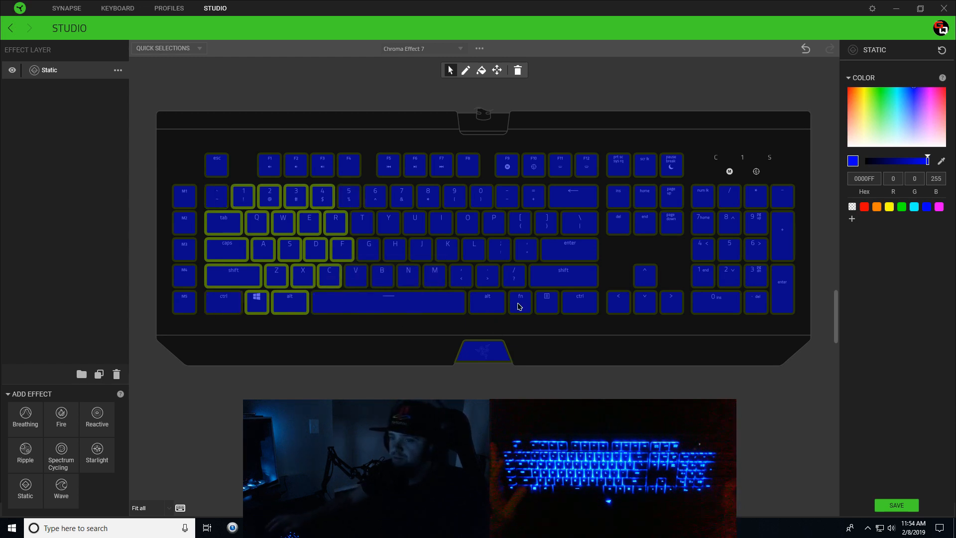
Colour the selected left-side key block yellow to form Pac-Man.
{"action": "left_click", "coordinate": [889, 208]}
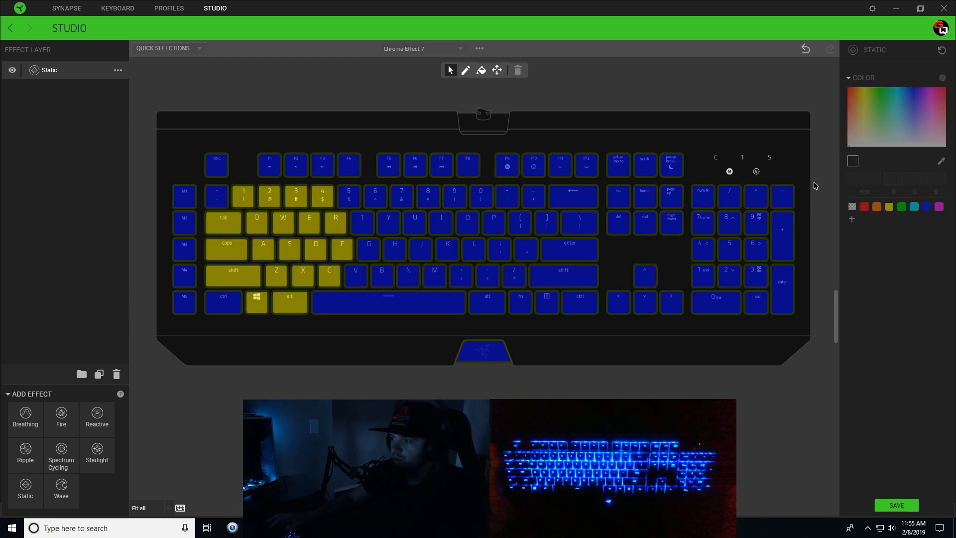
{"action": "mouse_move", "coordinate": [738, 194]}
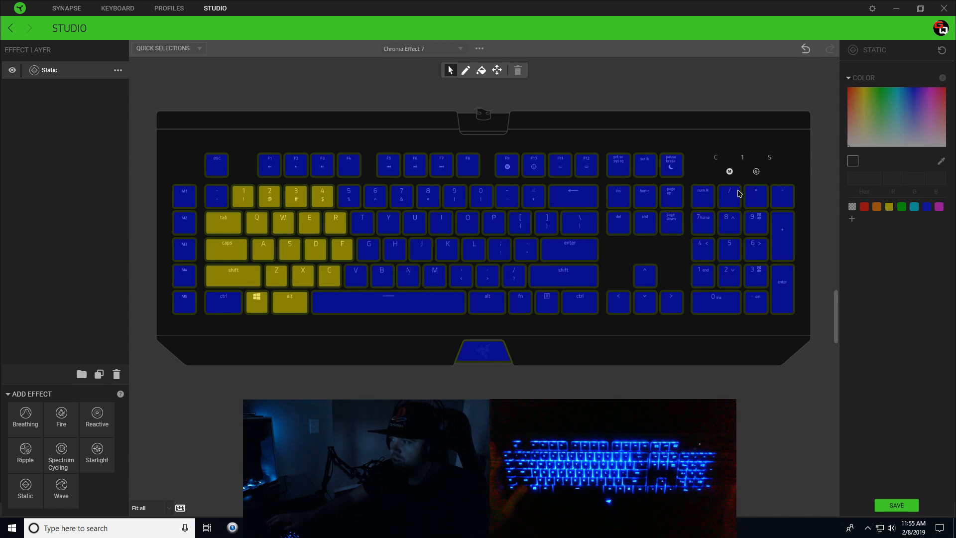
{"action": "mouse_move", "coordinate": [734, 197]}
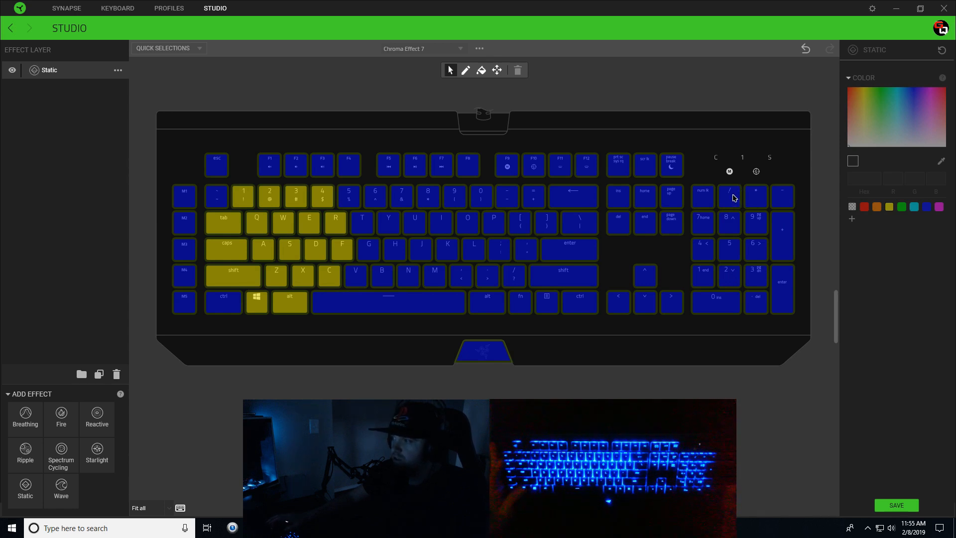
Colour the numpad keys red as the ghost, pick numpad 4 and 6 as eyes, and add a Wave layer.
{"action": "left_click", "coordinate": [730, 197]}
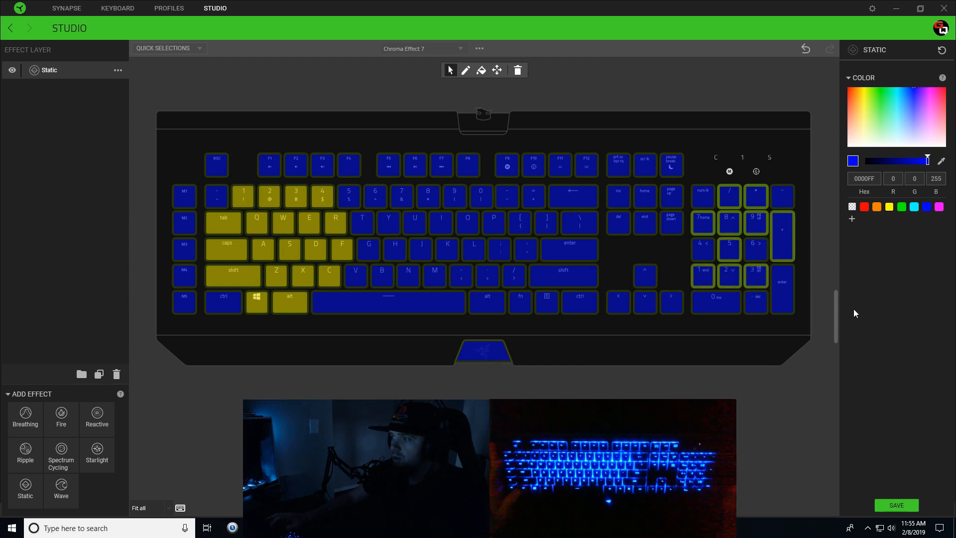
{"action": "mouse_move", "coordinate": [775, 140]}
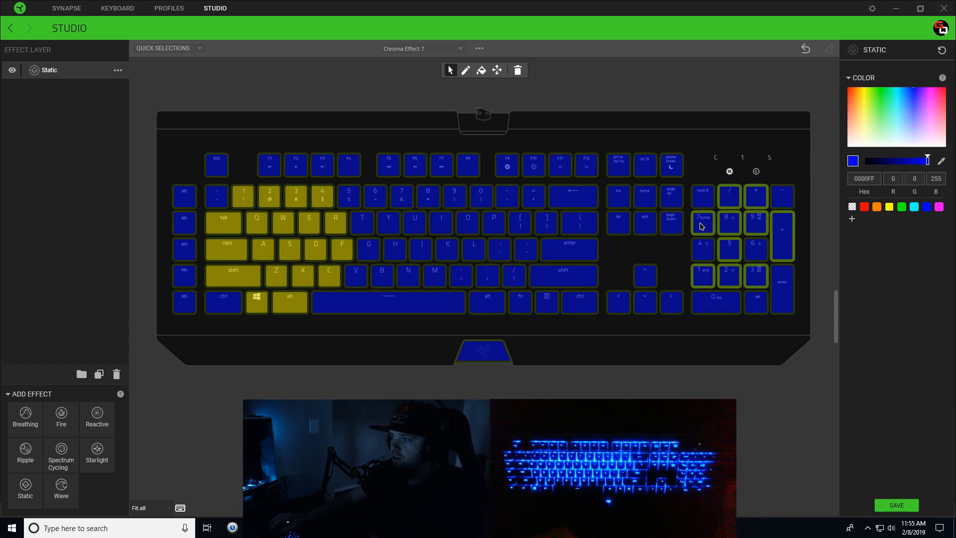
{"action": "mouse_move", "coordinate": [727, 257]}
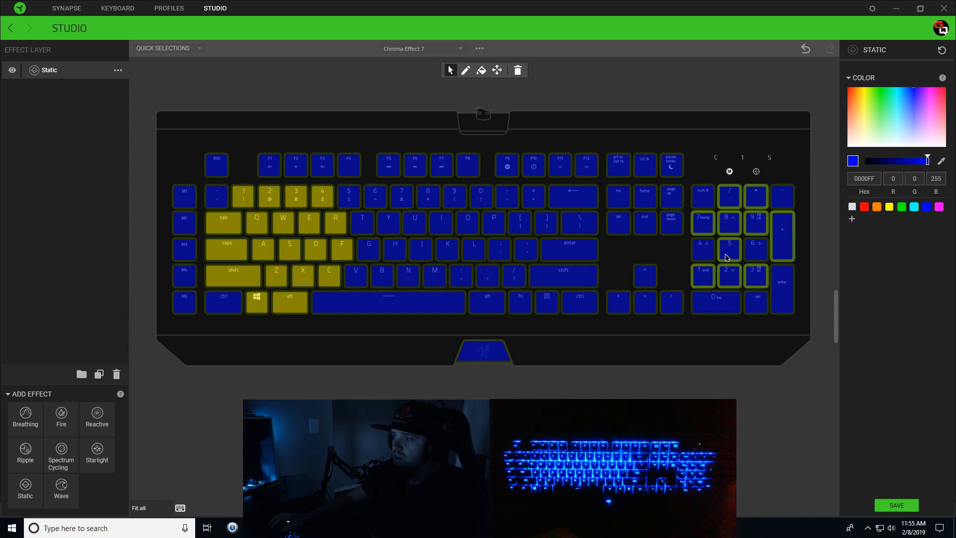
{"action": "mouse_move", "coordinate": [742, 413]}
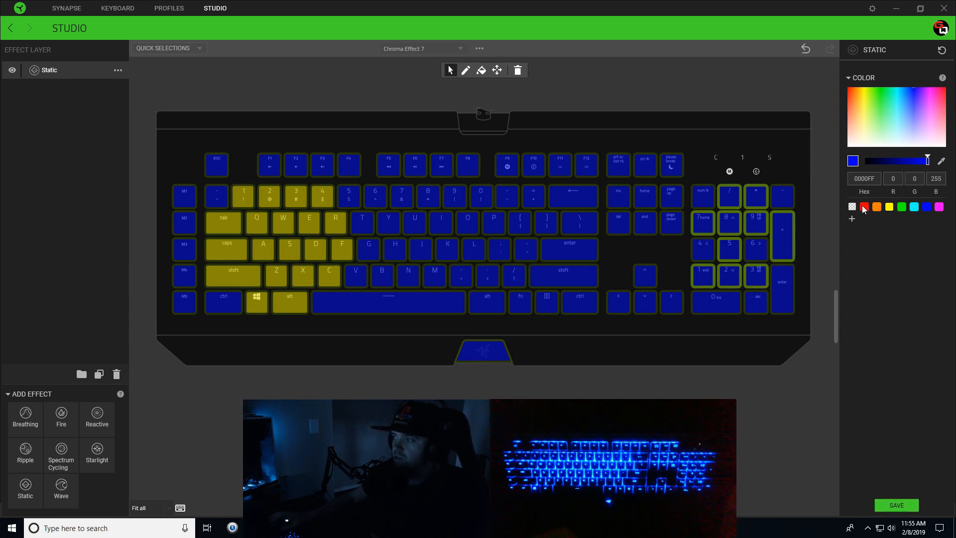
{"action": "left_click", "coordinate": [863, 207]}
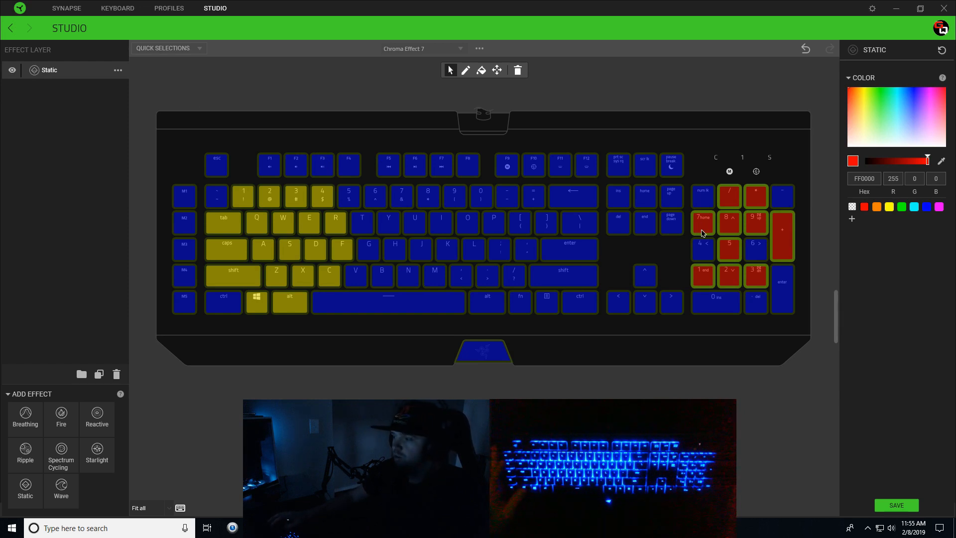
{"action": "left_click", "coordinate": [702, 247]}
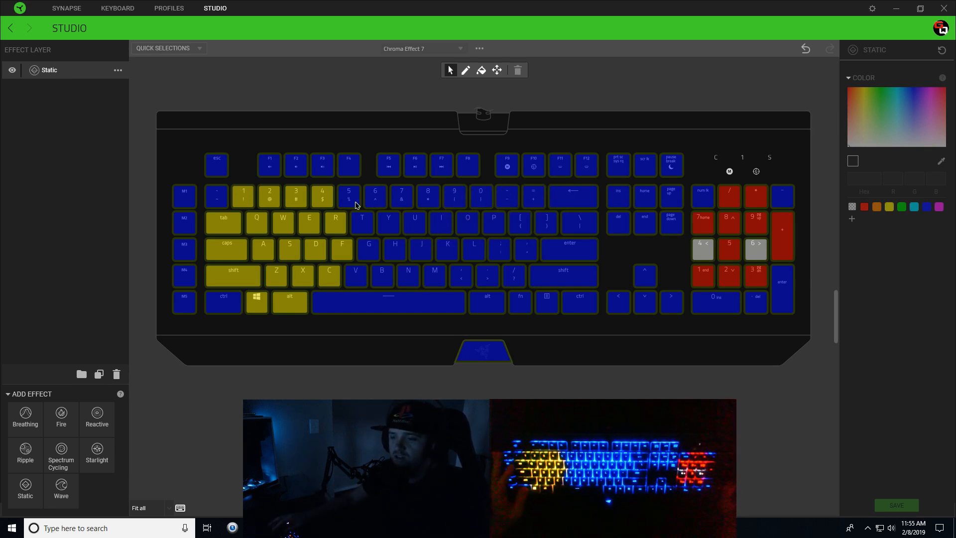
{"action": "left_click", "coordinate": [61, 488]}
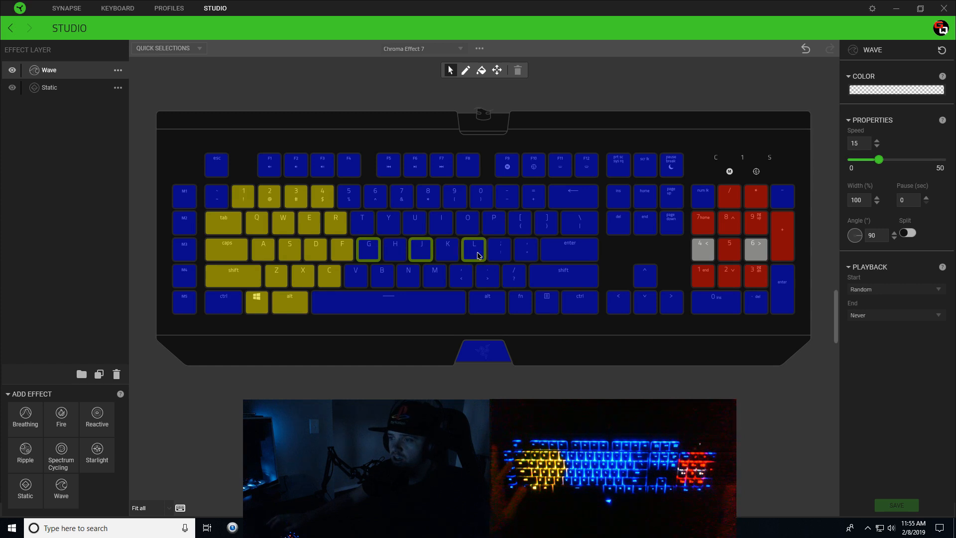
Assign the G, J, L and ; dot keys to the Wave layer and give it a grey-white gradient.
{"action": "left_click", "coordinate": [526, 249]}
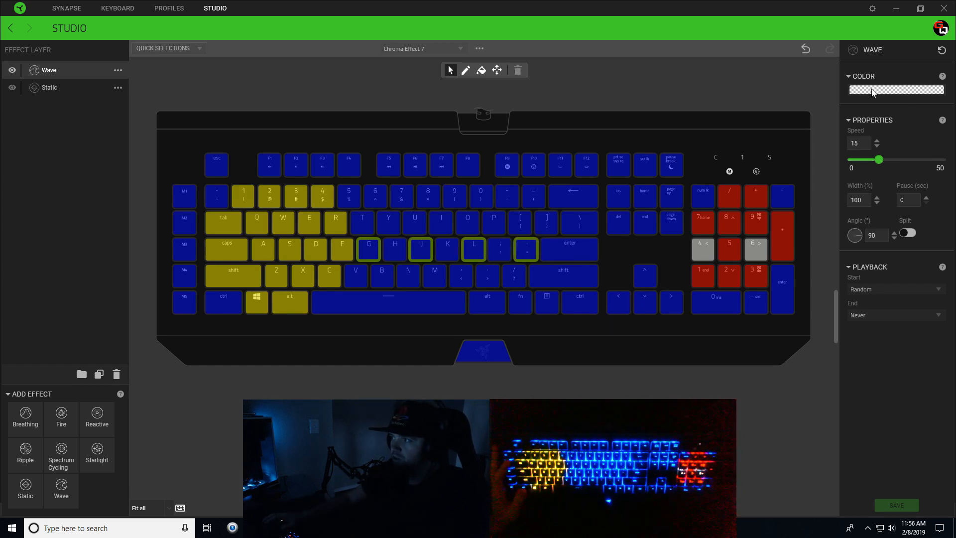
{"action": "left_click", "coordinate": [896, 90]}
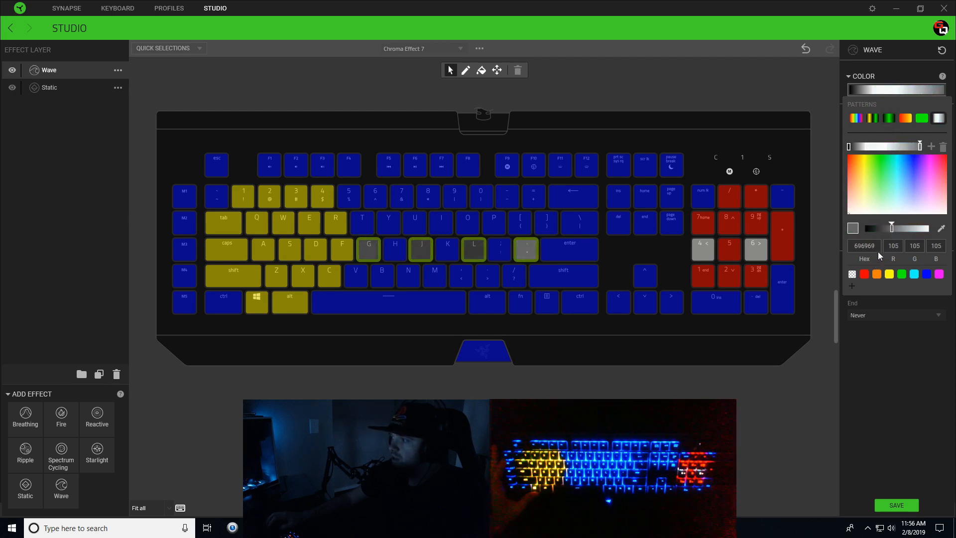
{"action": "triple_click", "coordinate": [864, 245]}
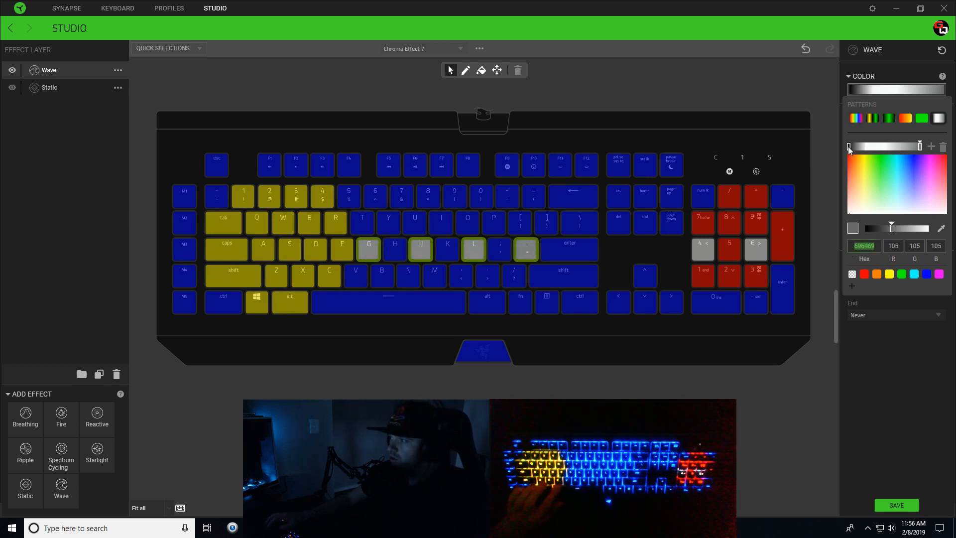
{"action": "left_click", "coordinate": [853, 227]}
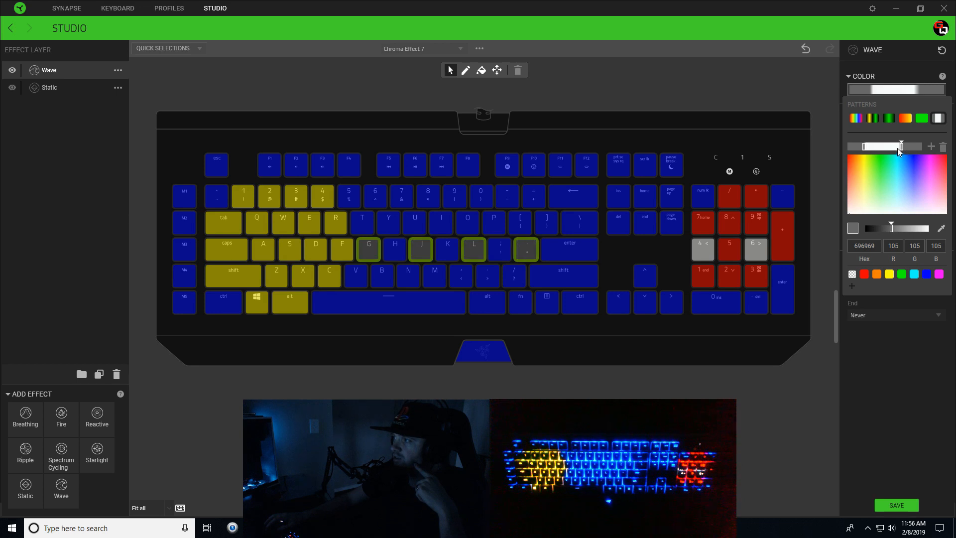
{"action": "left_click", "coordinate": [916, 161]}
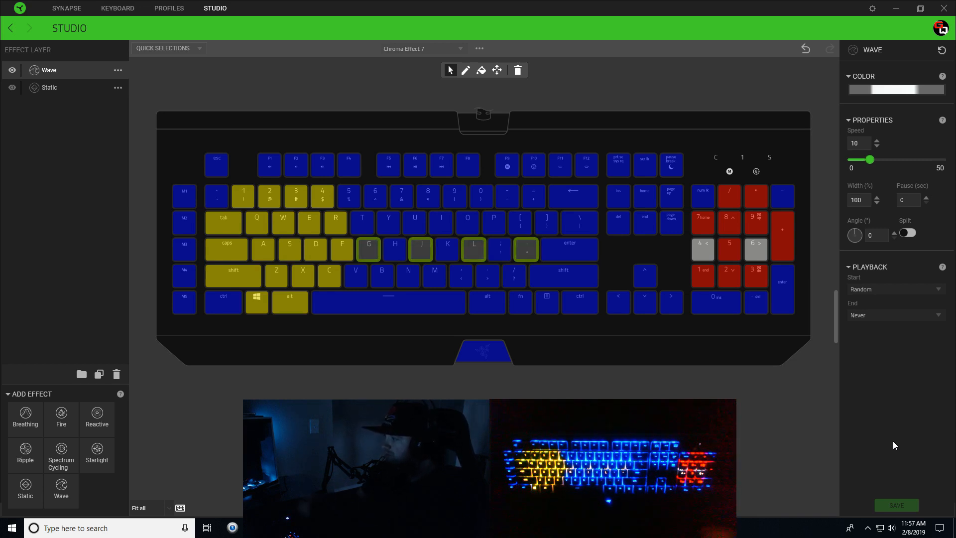
{"action": "mouse_move", "coordinate": [750, 263]}
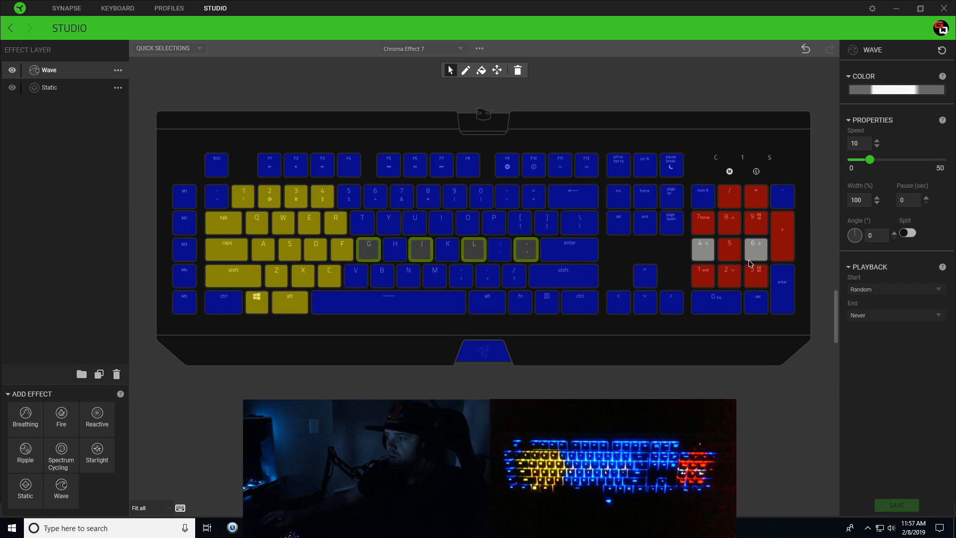
{"action": "mouse_move", "coordinate": [756, 338]}
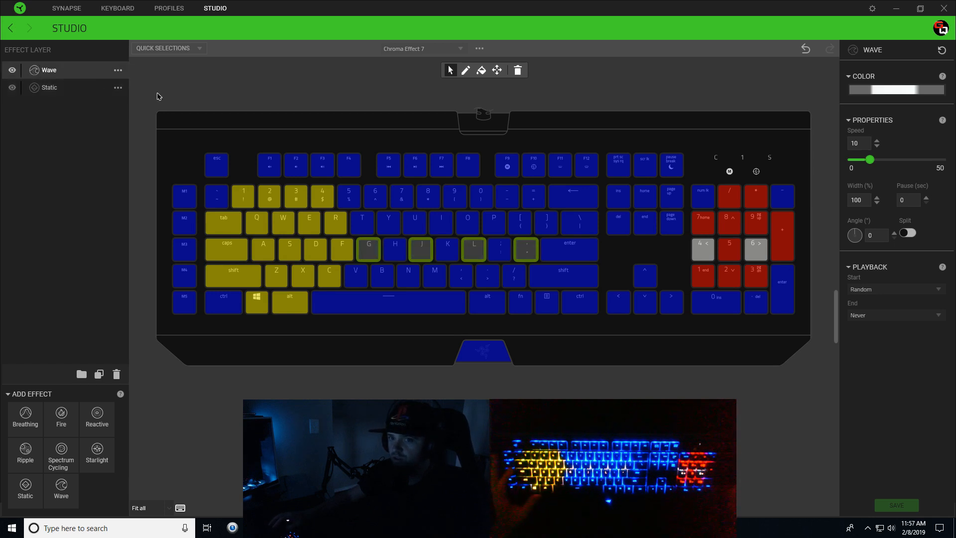
{"action": "mouse_move", "coordinate": [710, 311]}
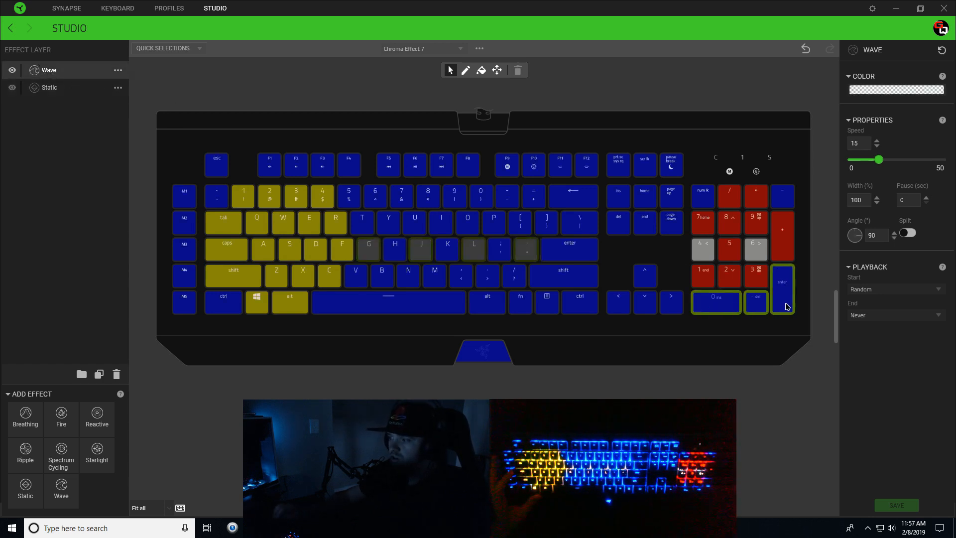
{"action": "mouse_move", "coordinate": [730, 317]}
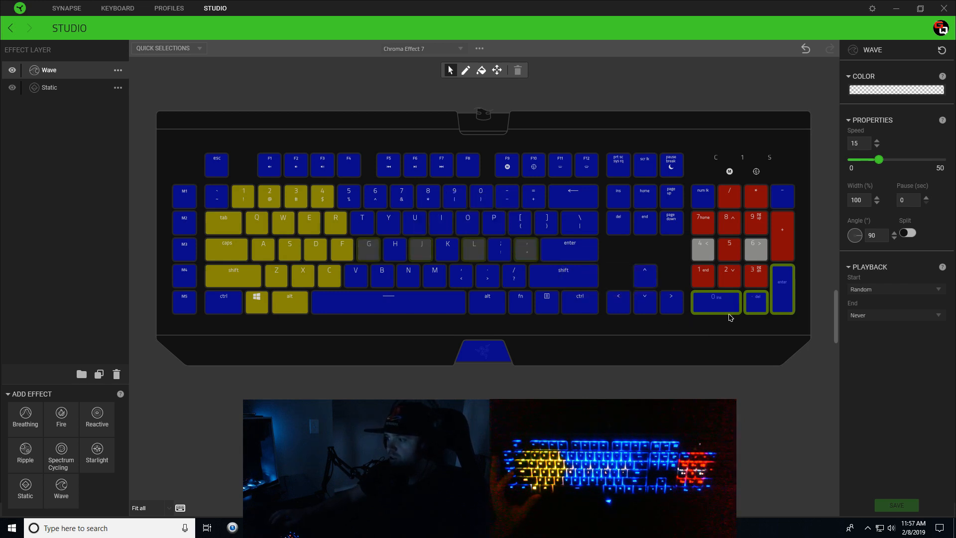
{"action": "mouse_move", "coordinate": [566, 270]}
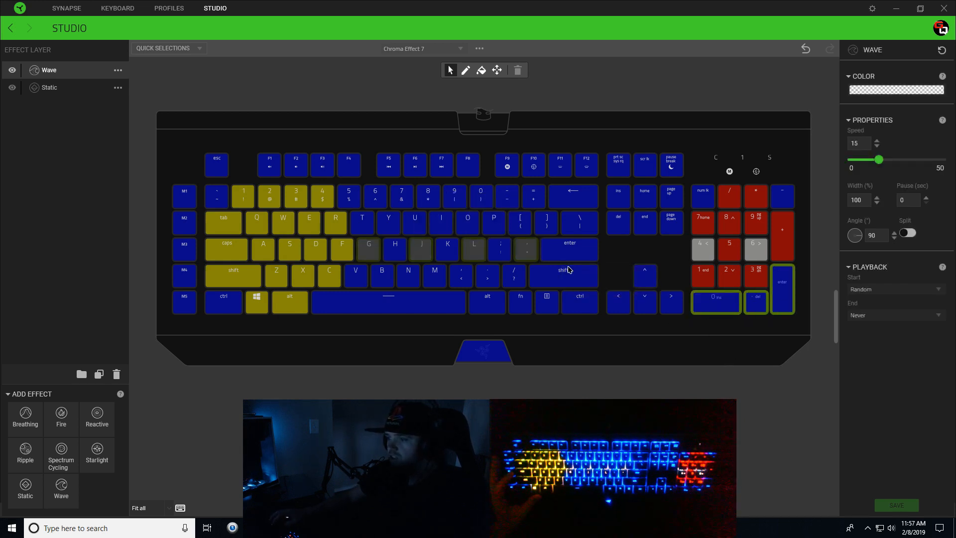
{"action": "mouse_move", "coordinate": [528, 260]}
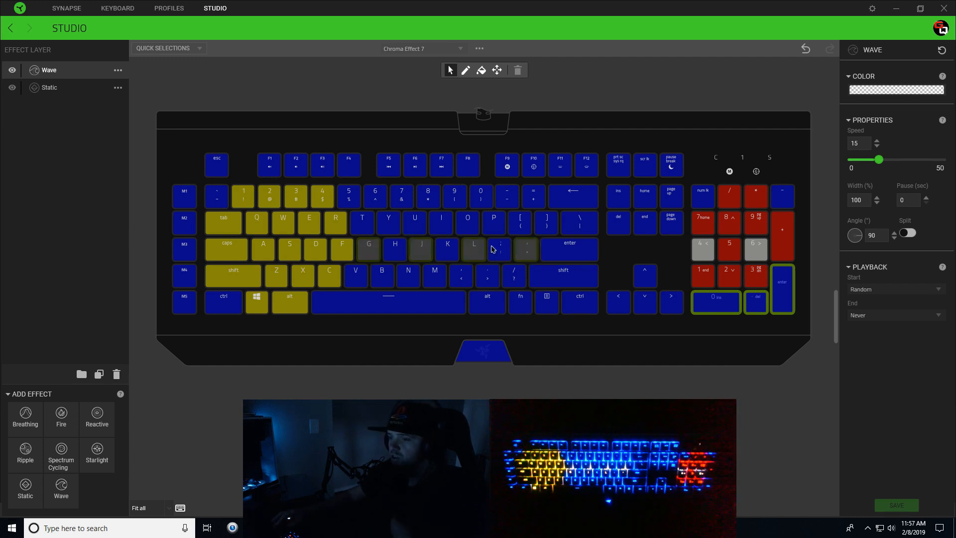
{"action": "mouse_move", "coordinate": [714, 322]}
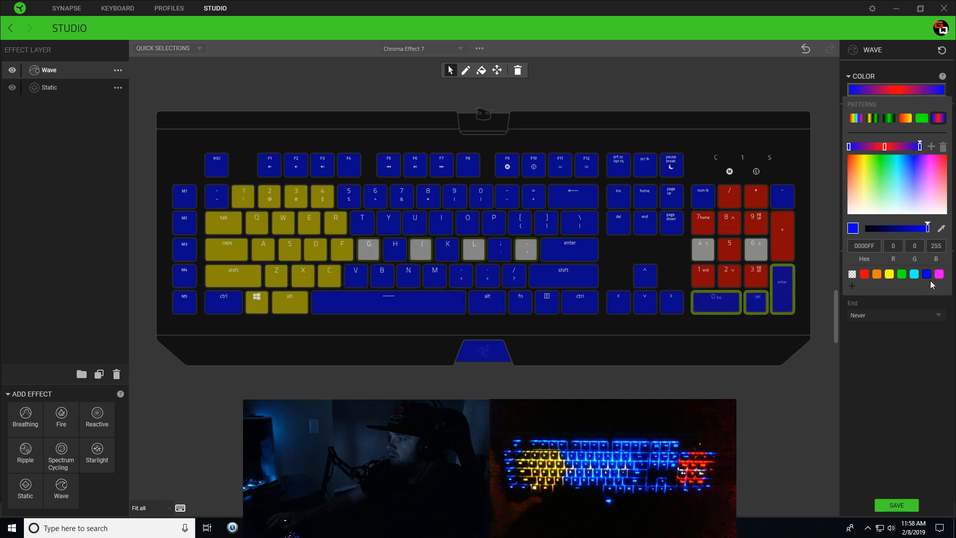
Set the ghost-feet wave gradient stop to pure blue for the blue-red-blue wave.
{"action": "left_click", "coordinate": [938, 274]}
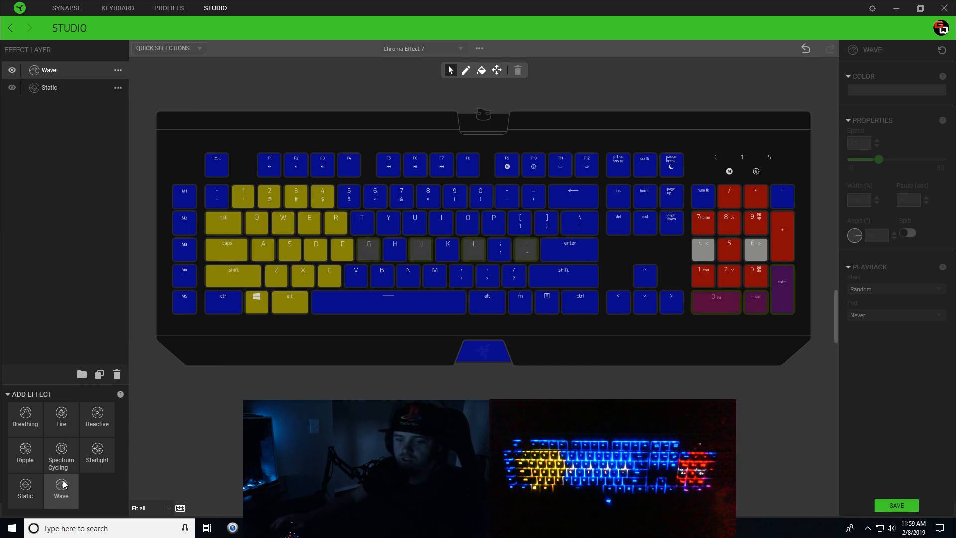
Add two Wave layers and rename them Mouth Open and Mouth Closed.
{"action": "left_click", "coordinate": [61, 488]}
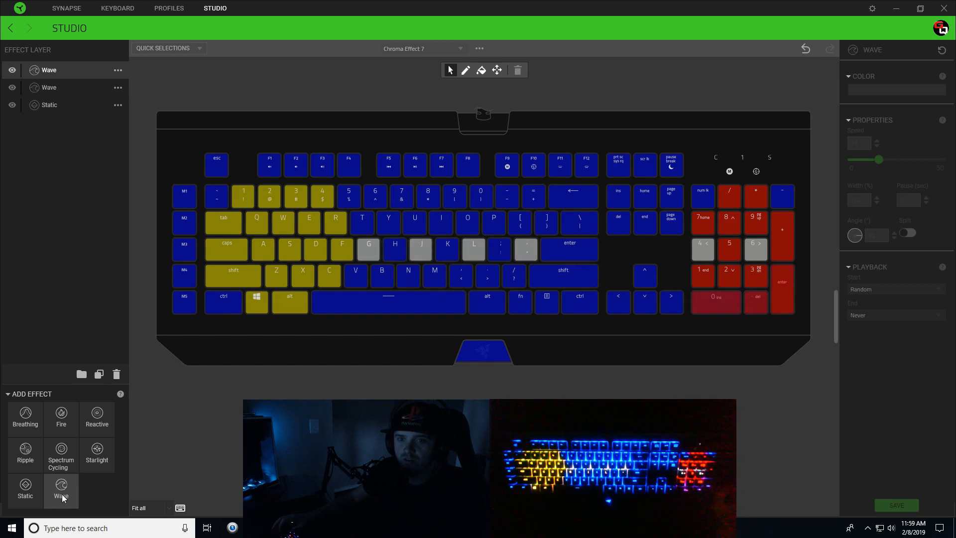
{"action": "left_click", "coordinate": [60, 488]}
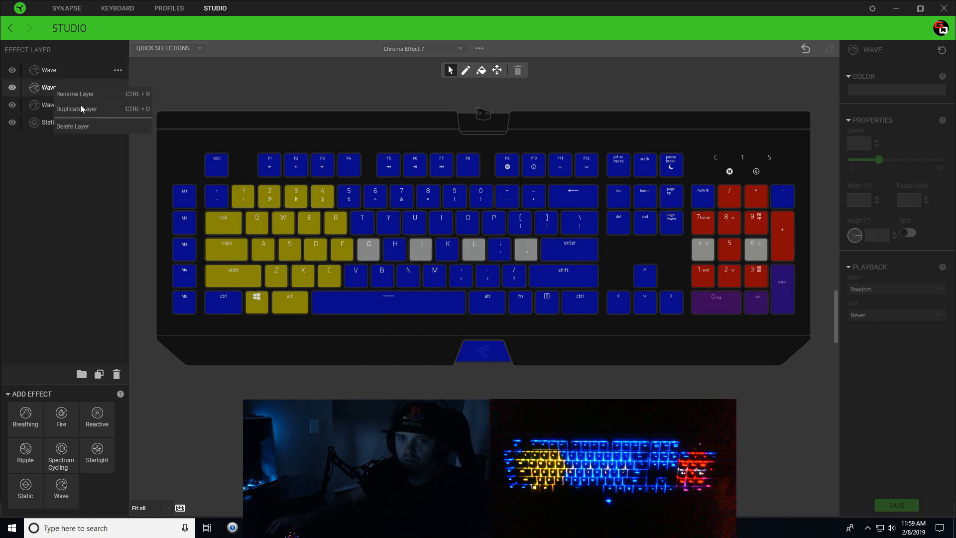
{"action": "left_click", "coordinate": [75, 93]}
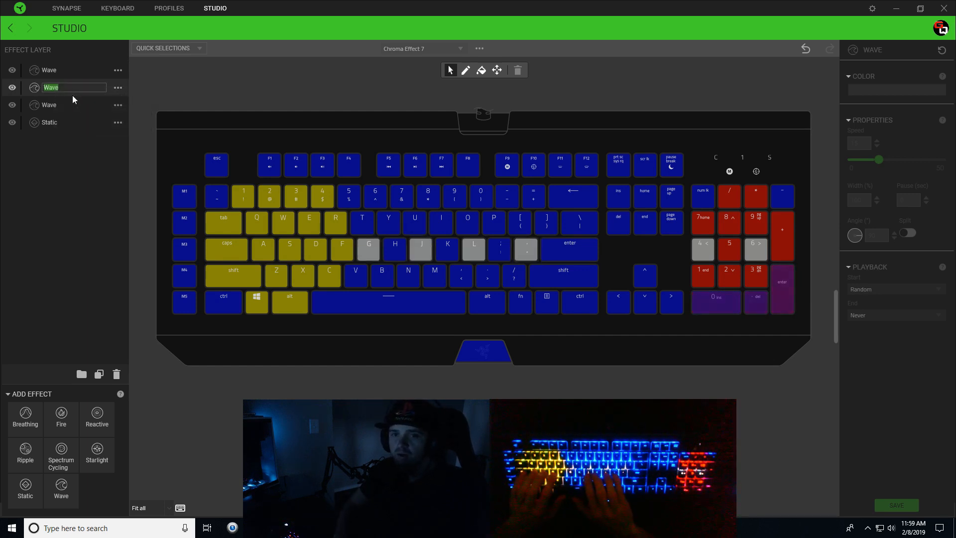
{"action": "type", "text": "Mouth Open"}
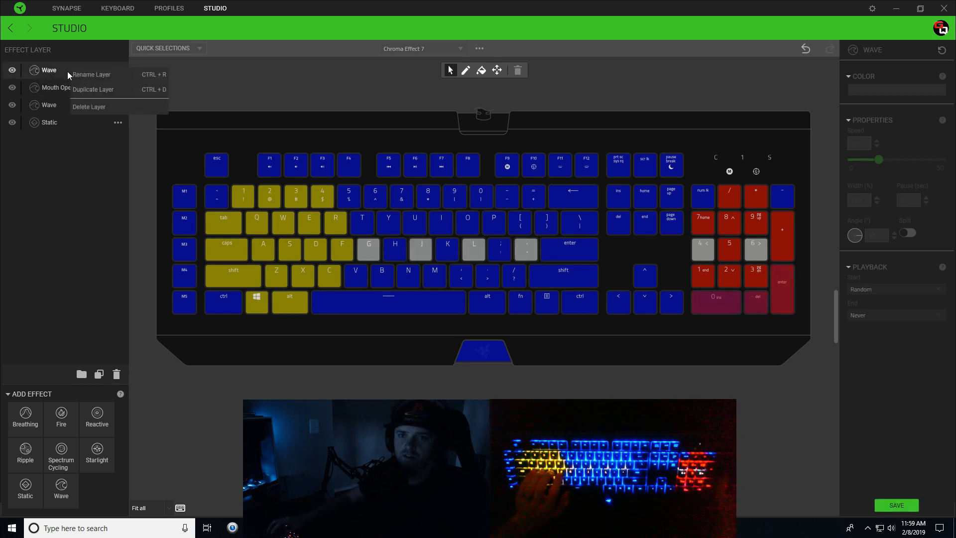
{"action": "left_click", "coordinate": [91, 75]}
{"action": "type", "text": "Mouth Closed"}
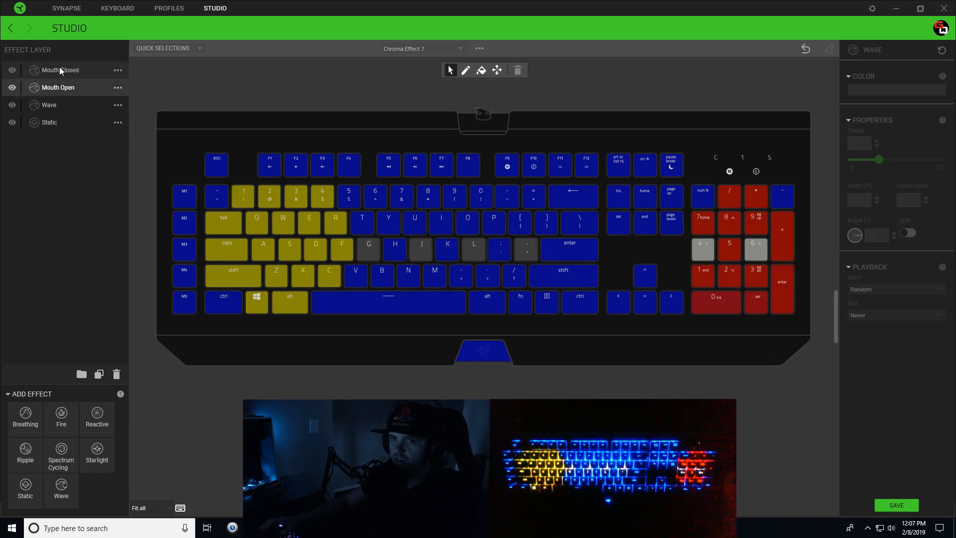
Give Mouth Closed a yellow-to-blue gradient over the mouth keys with a 1-second pause.
{"action": "left_click", "coordinate": [60, 69]}
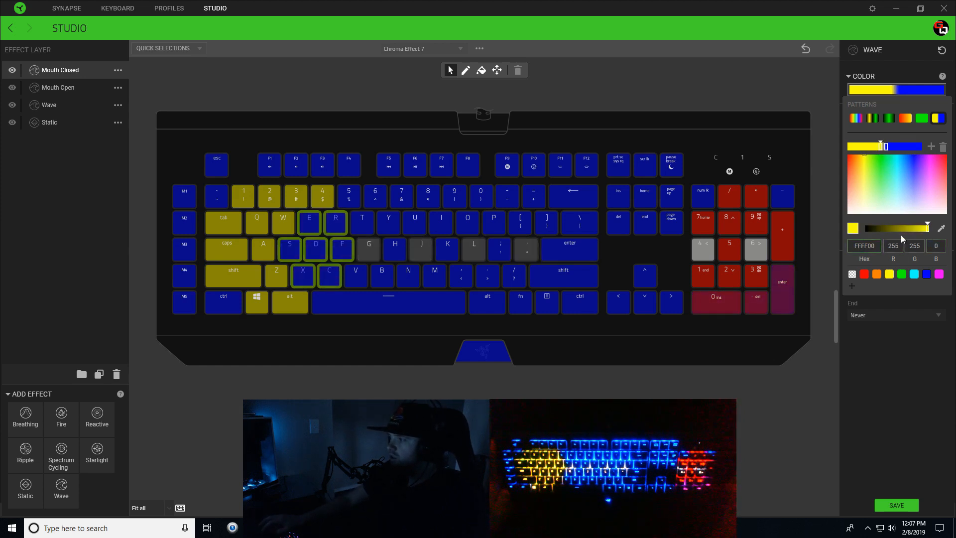
{"action": "left_click", "coordinate": [860, 76]}
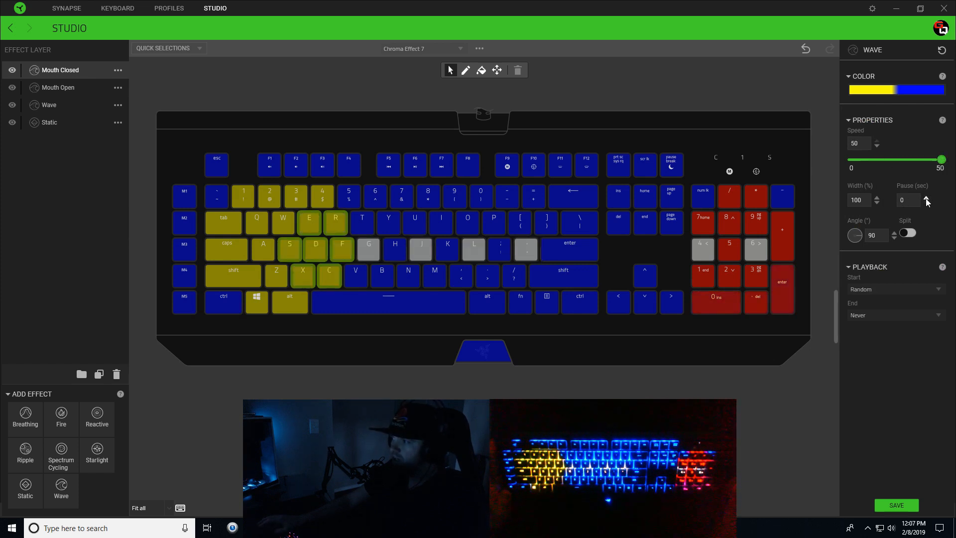
{"action": "left_click", "coordinate": [925, 197]}
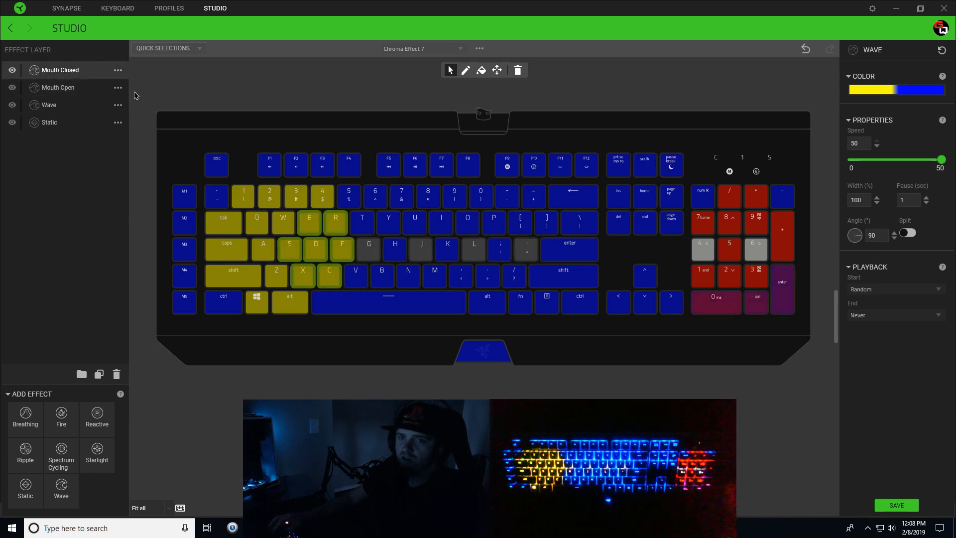
{"action": "mouse_move", "coordinate": [86, 89]}
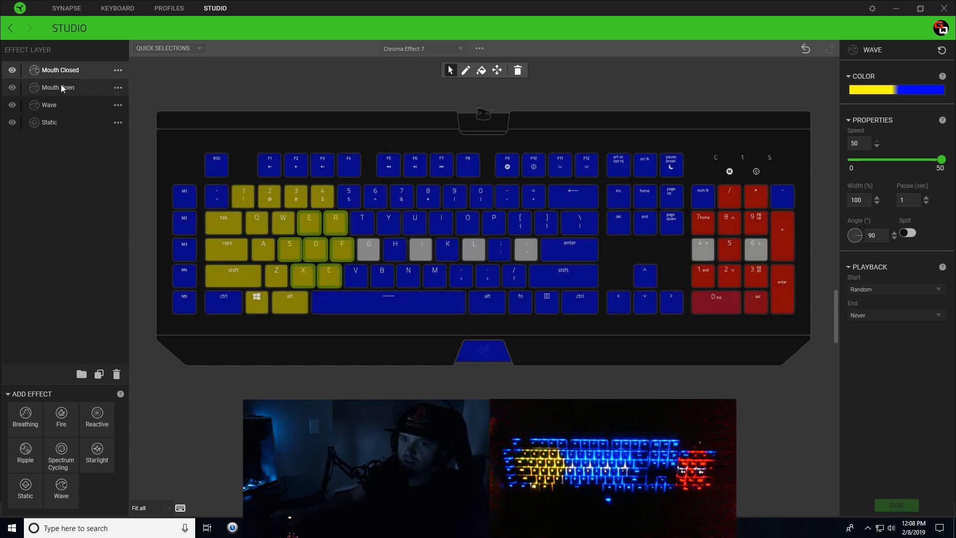
Give Mouth Open a yellow-blue wave with 1-second pause and angle 270, then save the effect.
{"action": "left_click", "coordinate": [58, 87]}
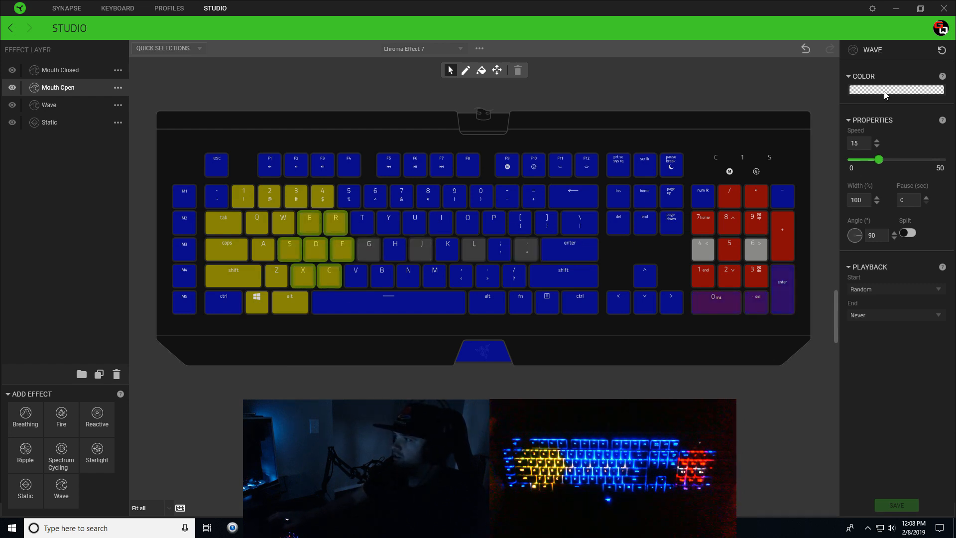
{"action": "left_click", "coordinate": [897, 90]}
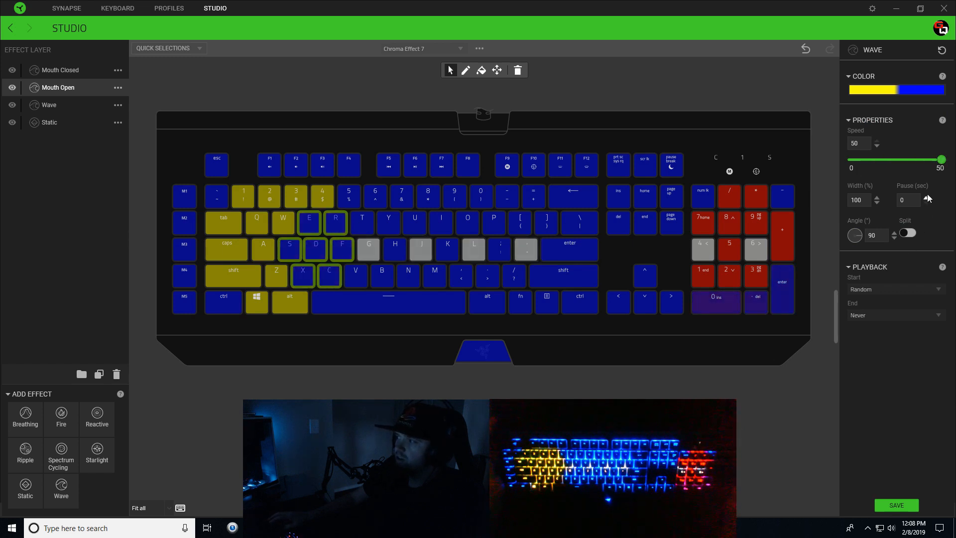
{"action": "left_click", "coordinate": [925, 196]}
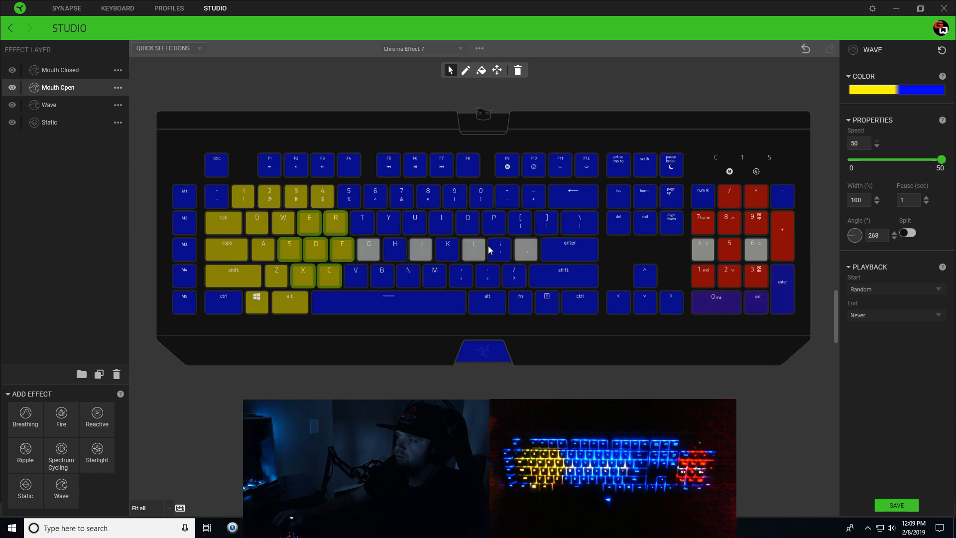
{"action": "left_click", "coordinate": [889, 232]}
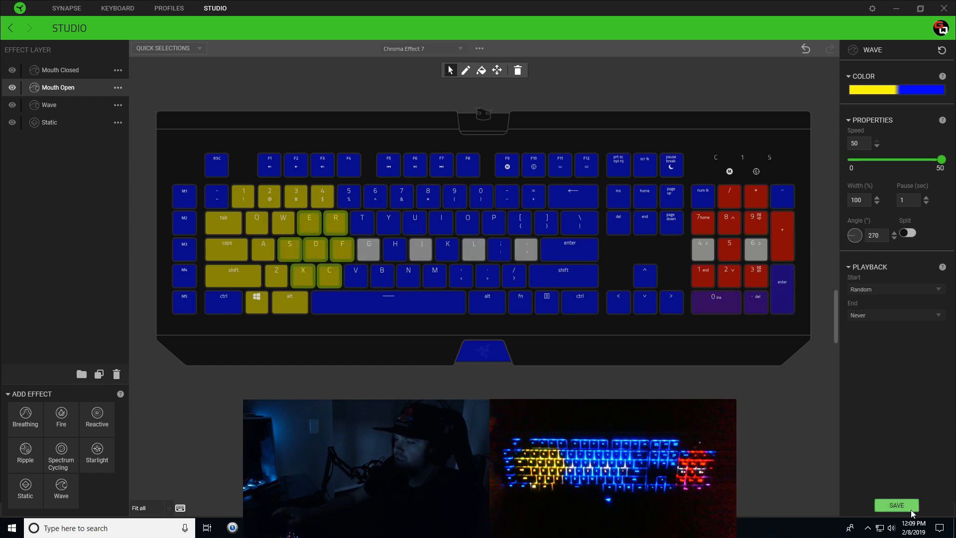
{"action": "left_click", "coordinate": [896, 505]}
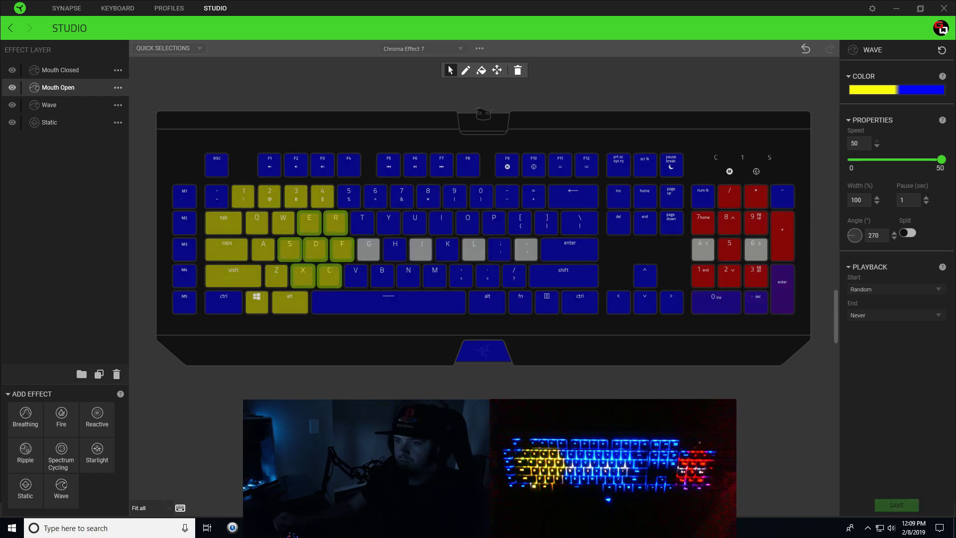